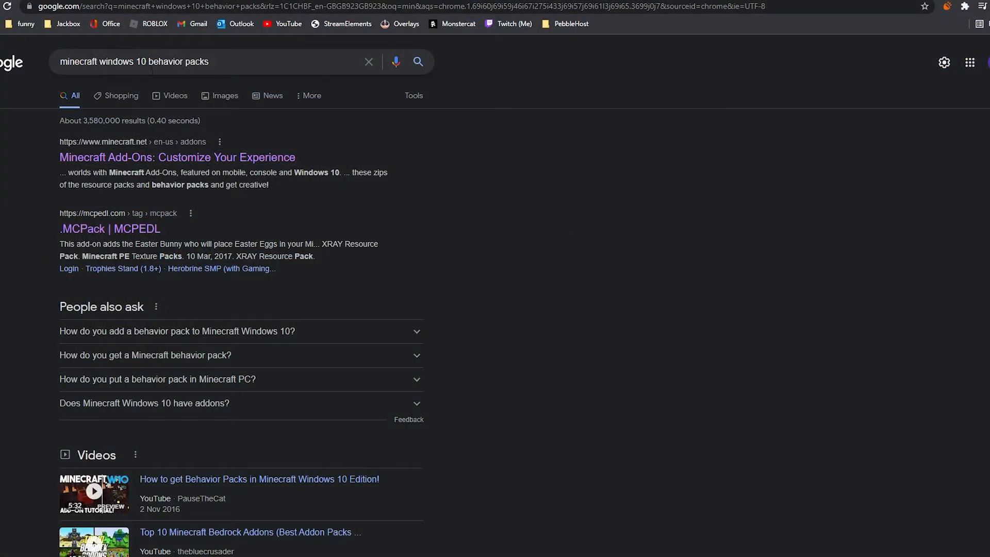
{"action": "mouse_move", "coordinate": [35, 233]}
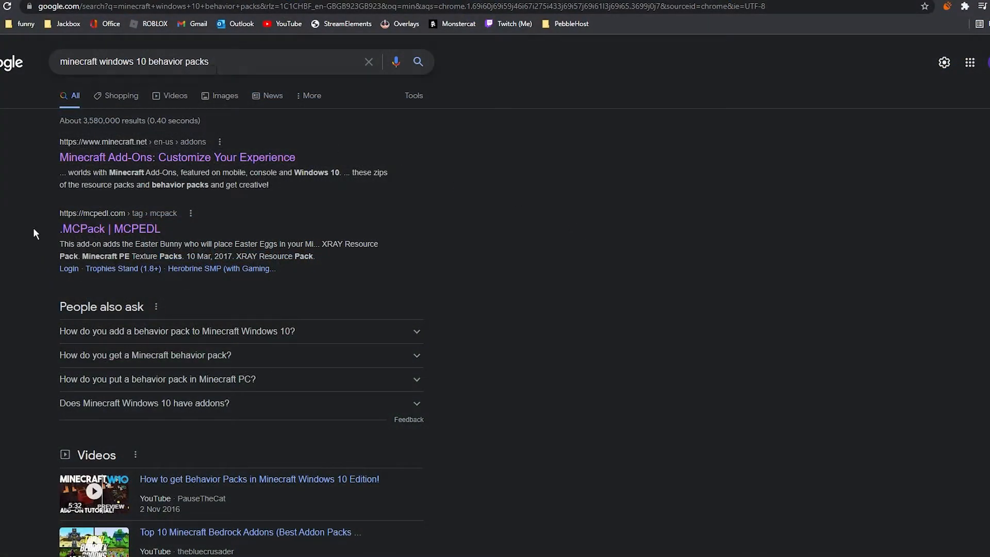
{"action": "mouse_move", "coordinate": [110, 229]}
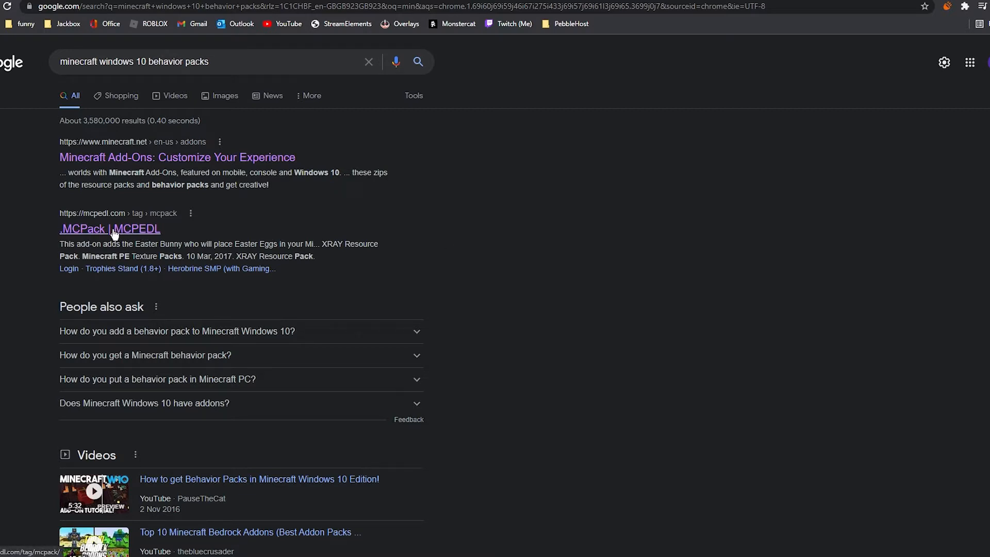
From MCPEDL's .MCPack tag page, reach the Easter Add-on page and scroll to its Downloads section
{"action": "left_click", "coordinate": [110, 229]}
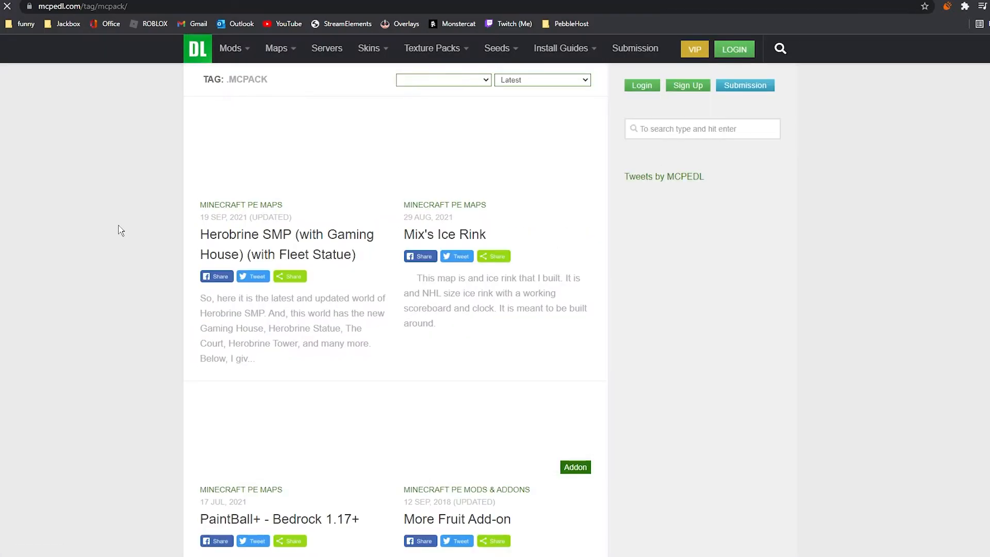
{"action": "scroll", "scroll_direction": "down", "scroll_amount": 3}
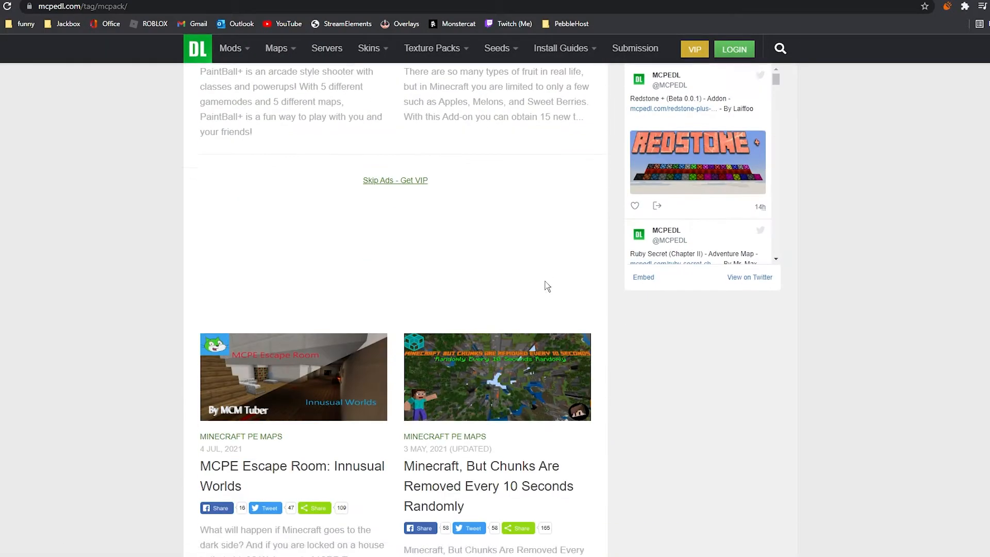
{"action": "scroll", "scroll_direction": "down", "scroll_amount": 3}
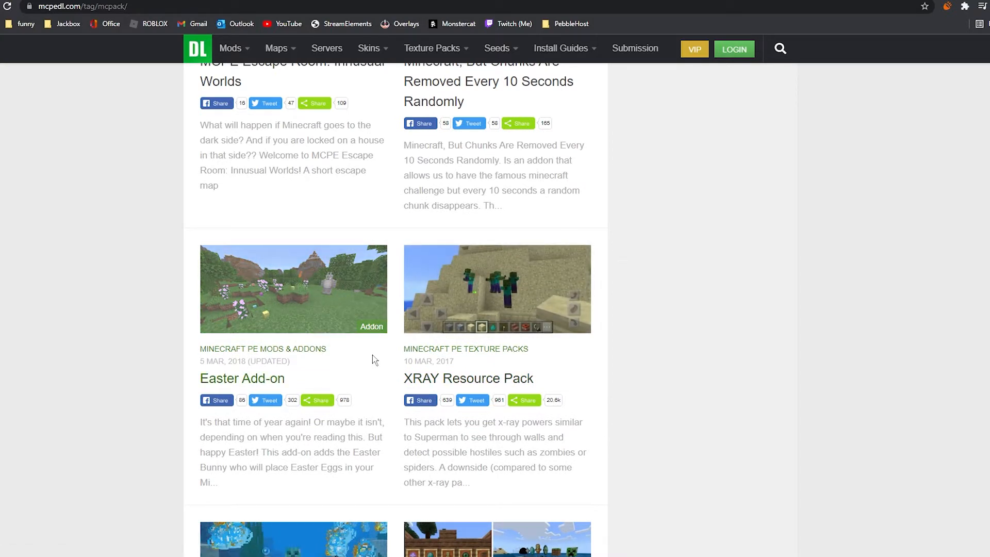
{"action": "left_click", "coordinate": [241, 379]}
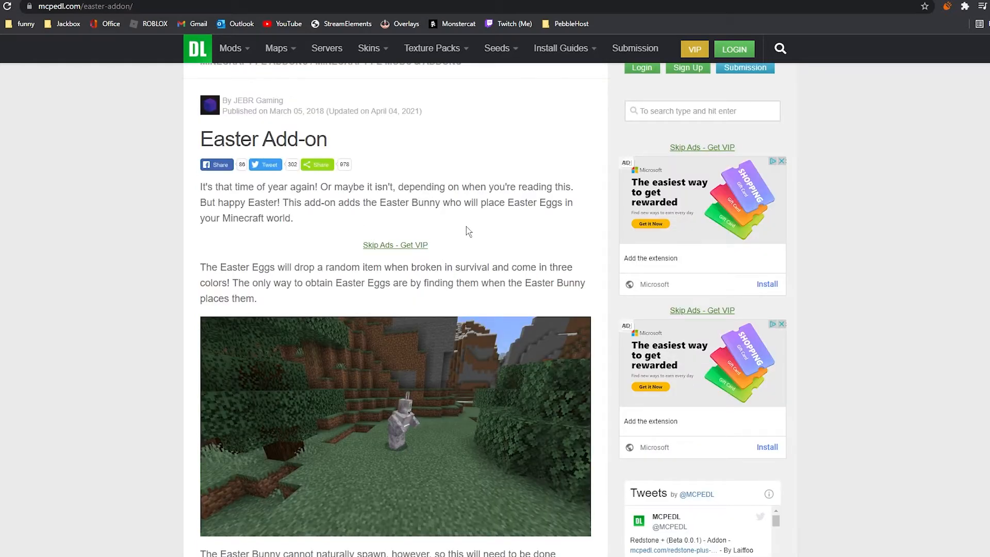
{"action": "scroll", "scroll_direction": "down", "scroll_amount": 3}
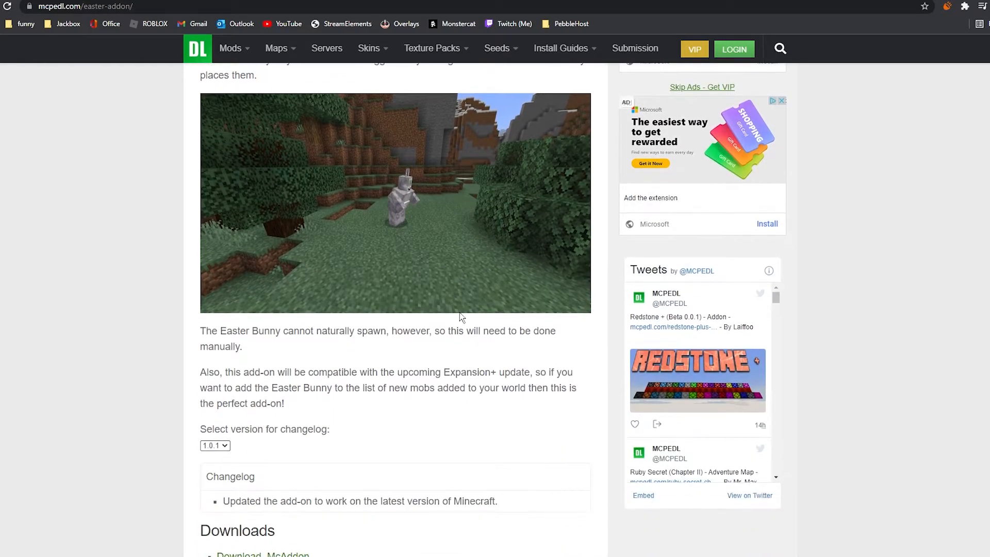
{"action": "scroll", "scroll_direction": "down", "scroll_amount": 3}
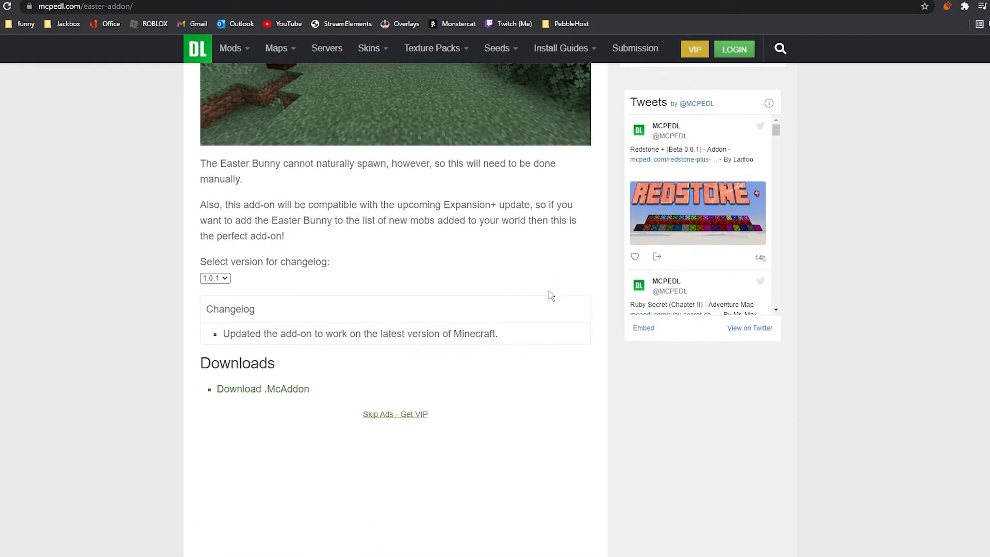
{"action": "mouse_move", "coordinate": [328, 388]}
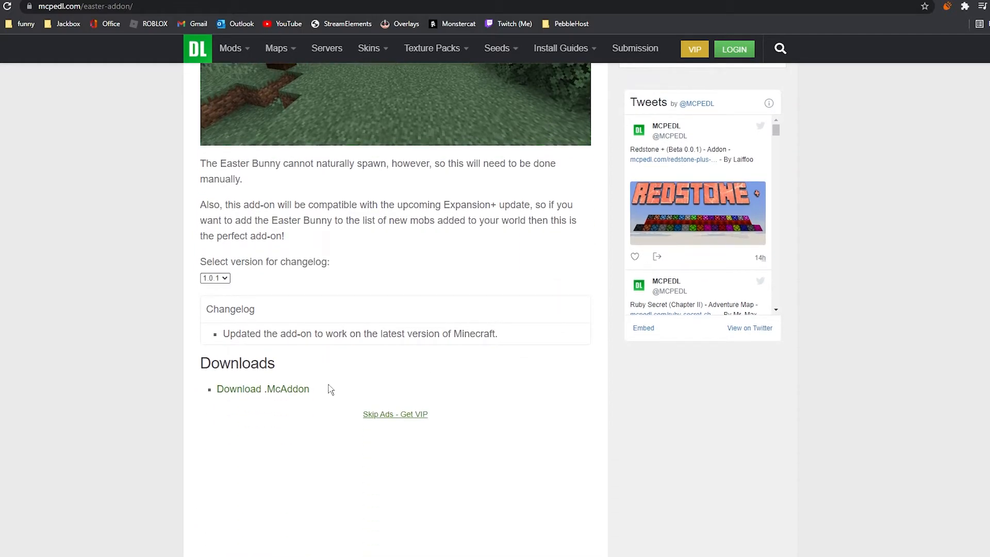
Follow the Easter Add-on link to JEBR Gaming and request the .McAddon download there
{"action": "left_click", "coordinate": [263, 389]}
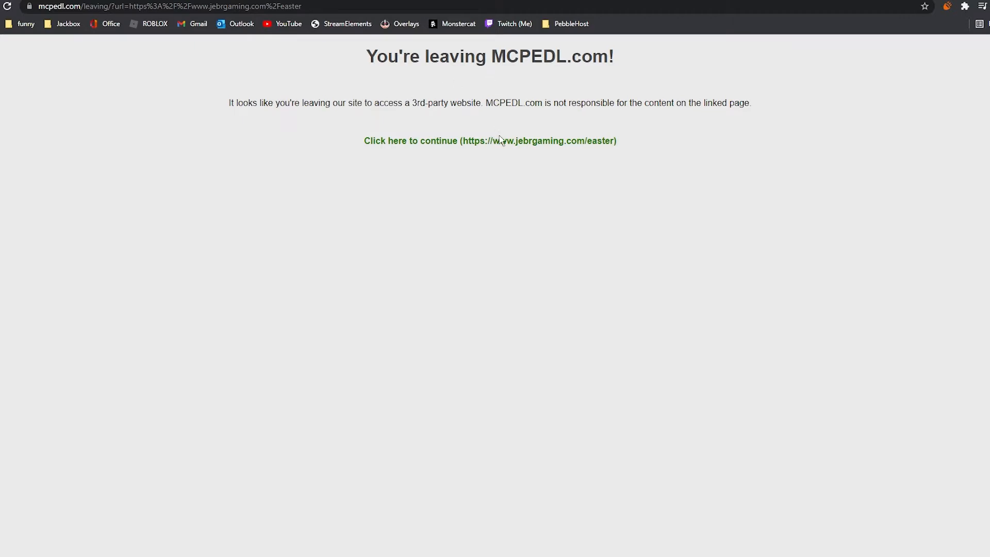
{"action": "mouse_move", "coordinate": [477, 153]}
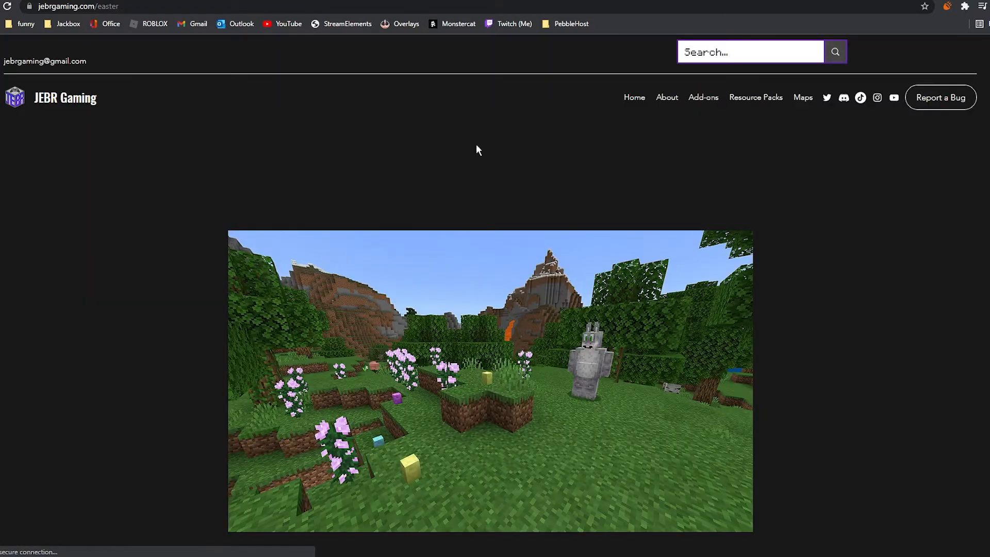
{"action": "scroll", "scroll_direction": "down", "scroll_amount": 3}
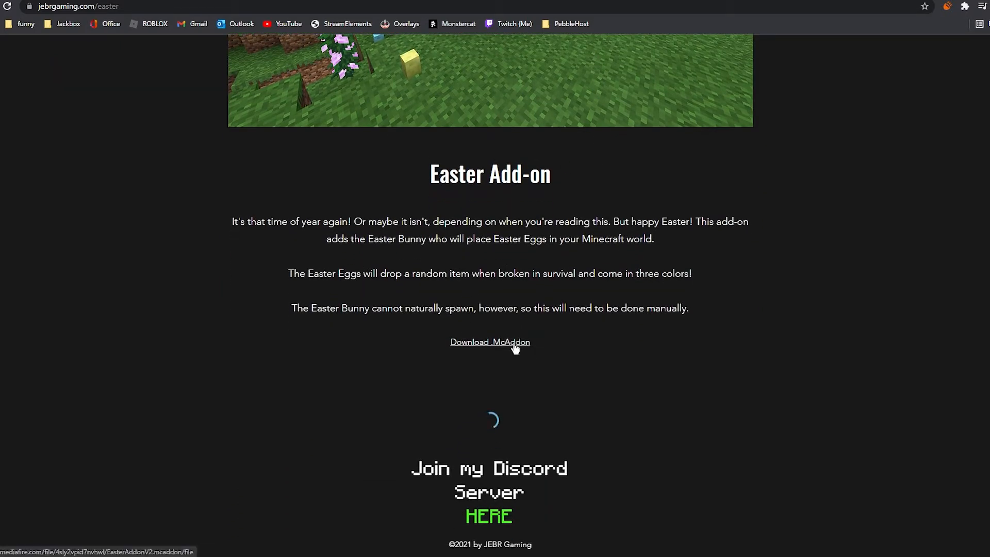
{"action": "left_click", "coordinate": [489, 341]}
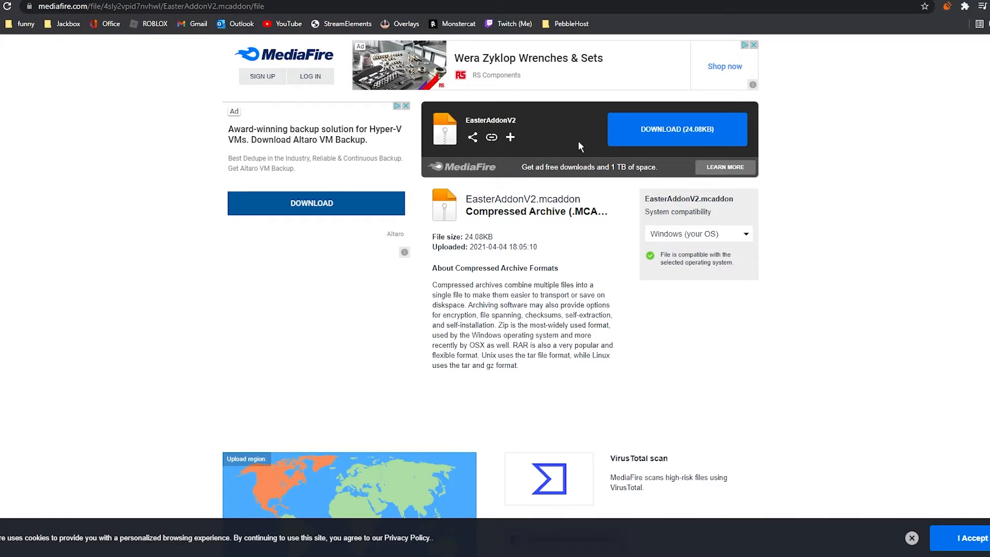
Download EasterAddonV2.mcaddon from MediaFire and launch the file into Minecraft
{"action": "left_click", "coordinate": [677, 129]}
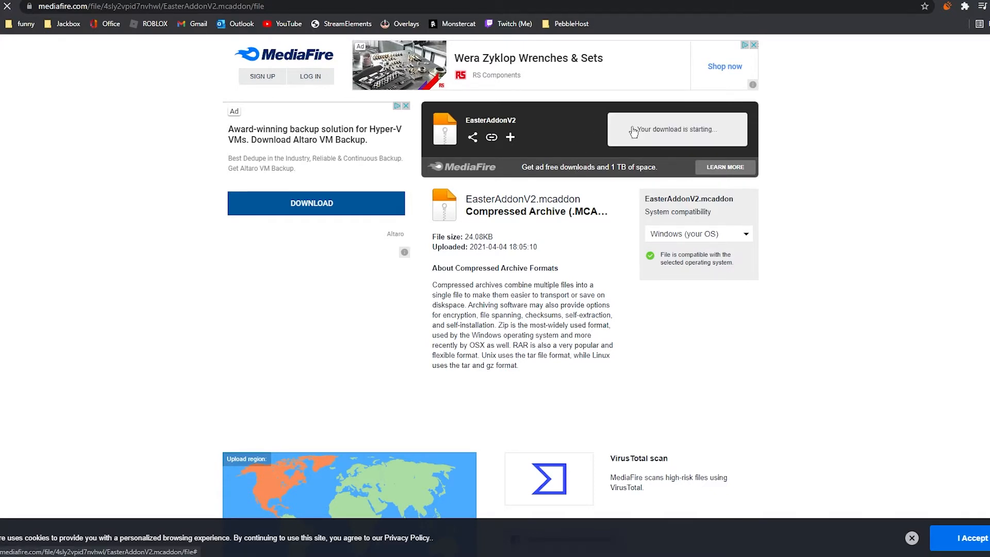
{"action": "left_click", "coordinate": [315, 203]}
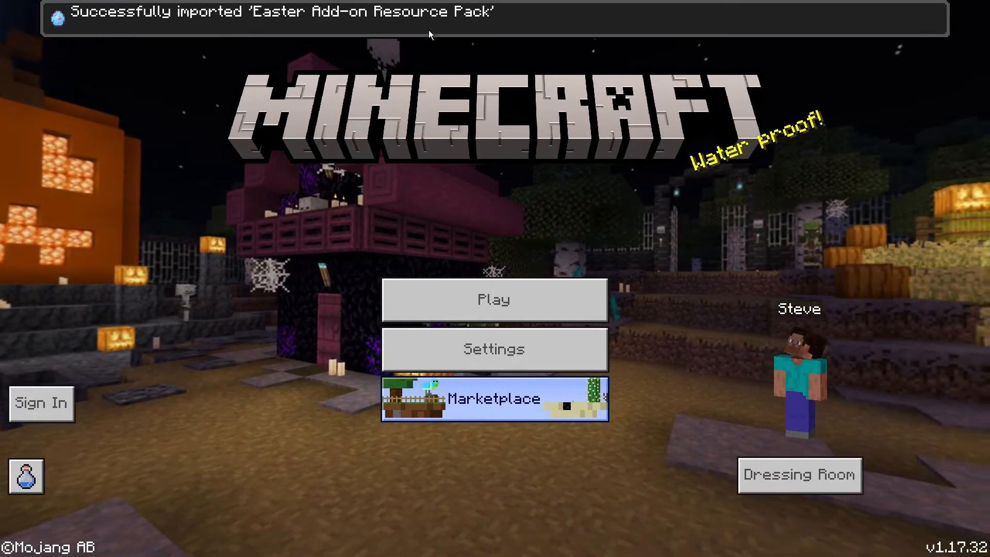
Head from the Minecraft menu into Play to start creating a new world
{"action": "left_click", "coordinate": [493, 350]}
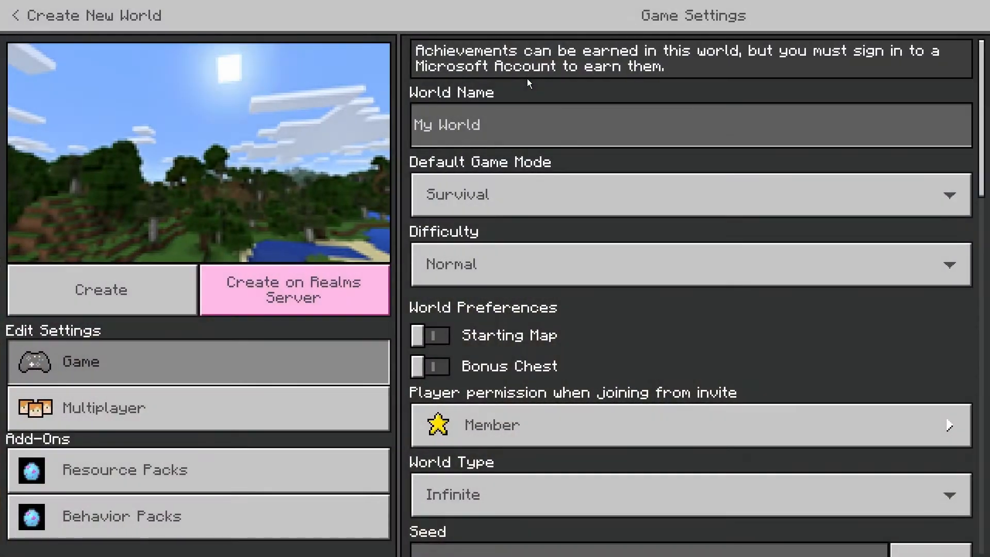
Activate the Easter Add-on Behavior Pack, accept achievements turning off, and create the world
{"action": "left_click", "coordinate": [126, 516]}
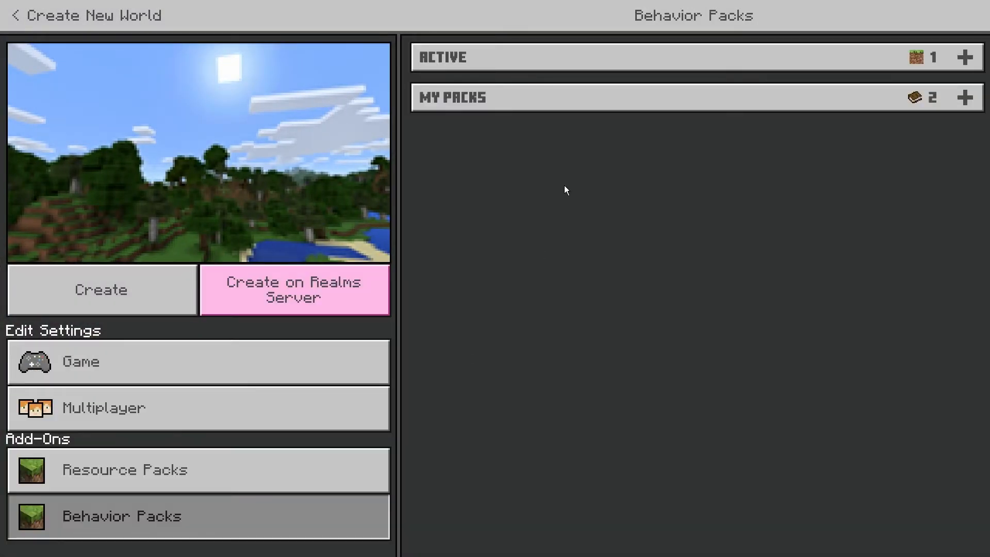
{"action": "left_click", "coordinate": [964, 97]}
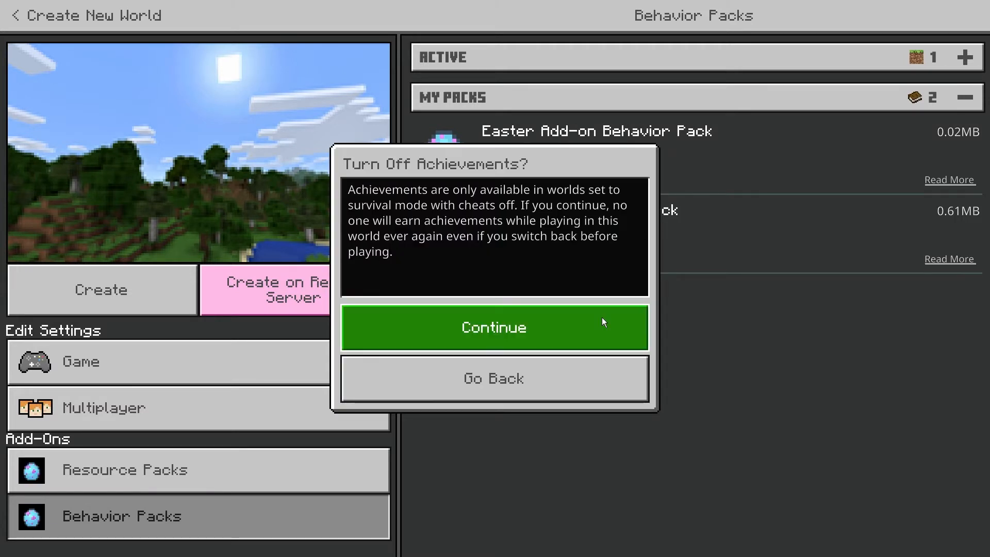
{"action": "left_click", "coordinate": [494, 327]}
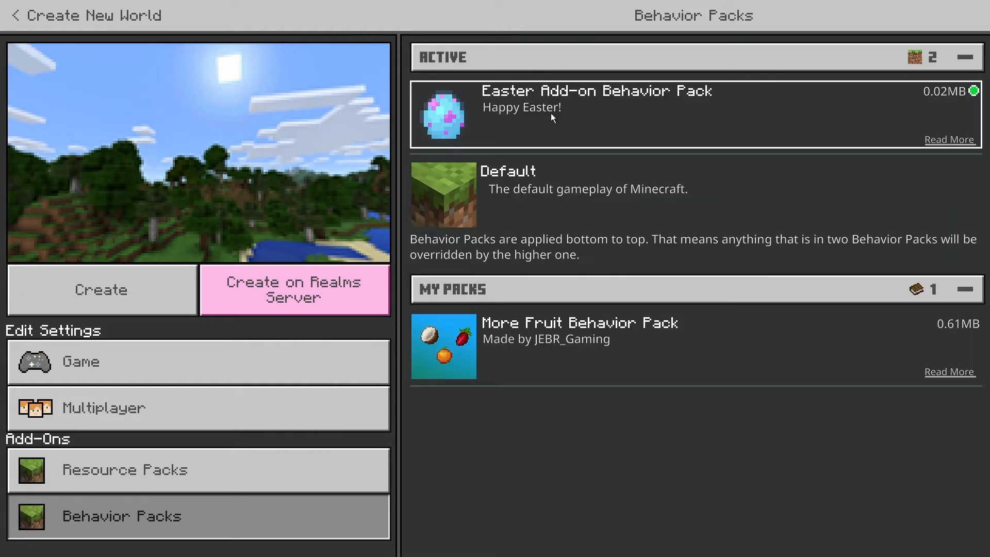
{"action": "left_click", "coordinate": [100, 290]}
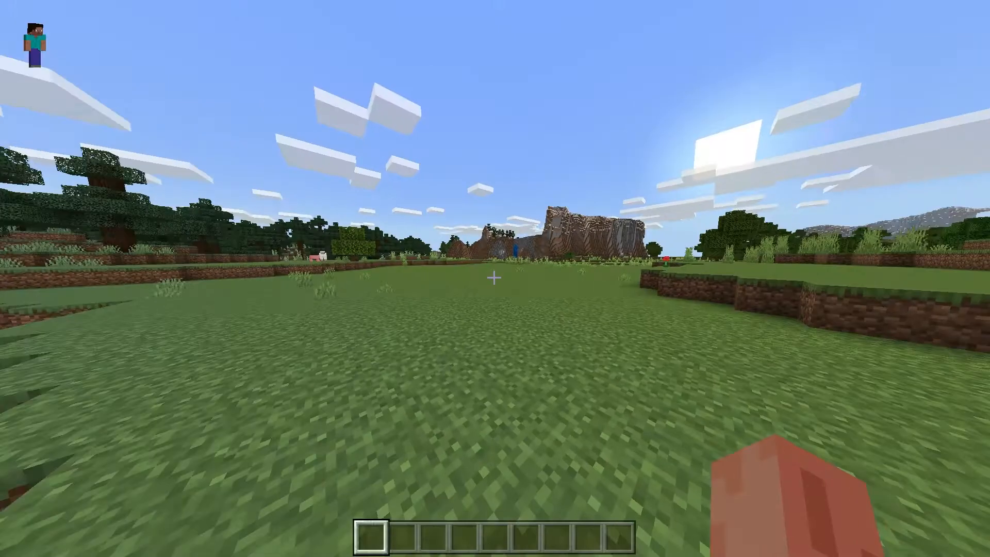
Check the creative inventory for the Spawn Easter Bunny egg, then close it
{"action": "key", "text": "e"}
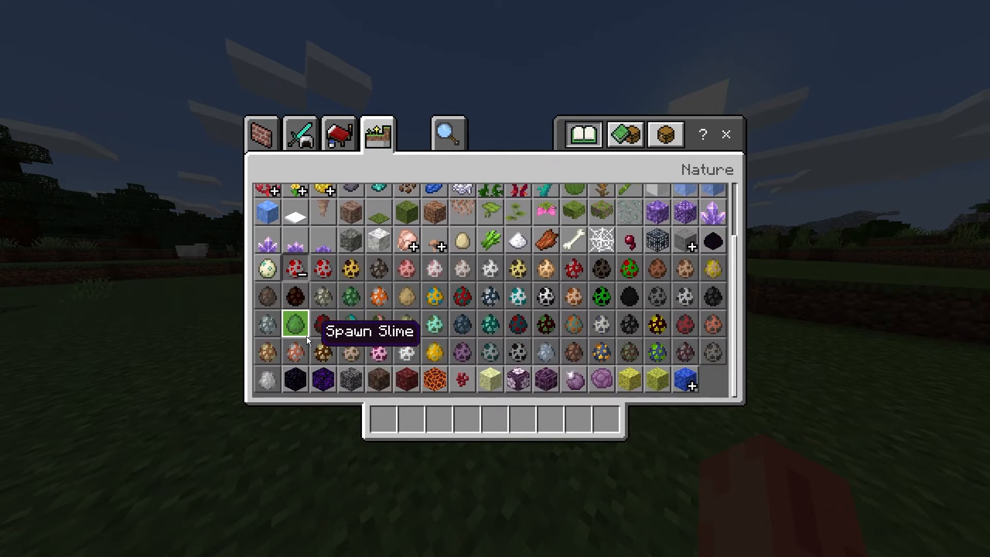
{"action": "mouse_move", "coordinate": [266, 378]}
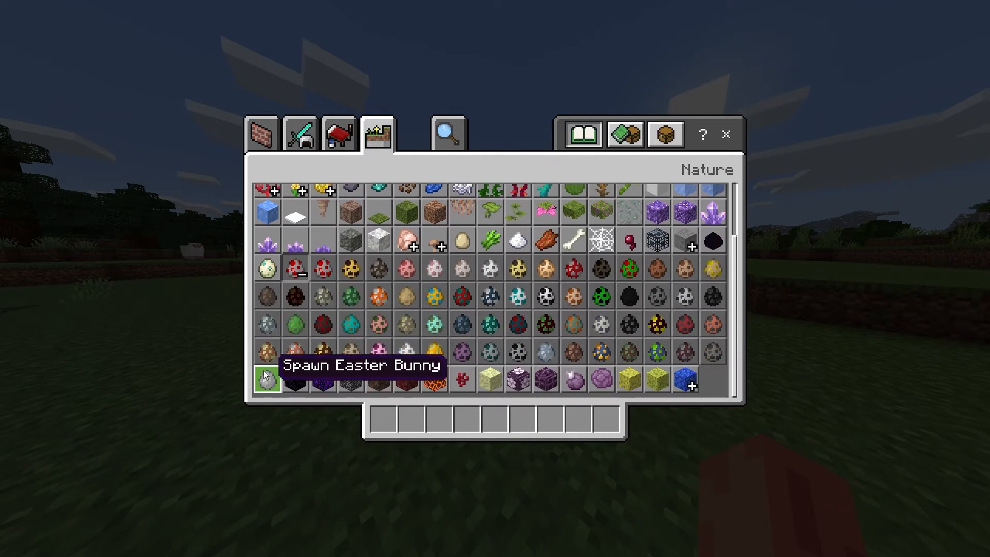
{"action": "key", "text": "Escape"}
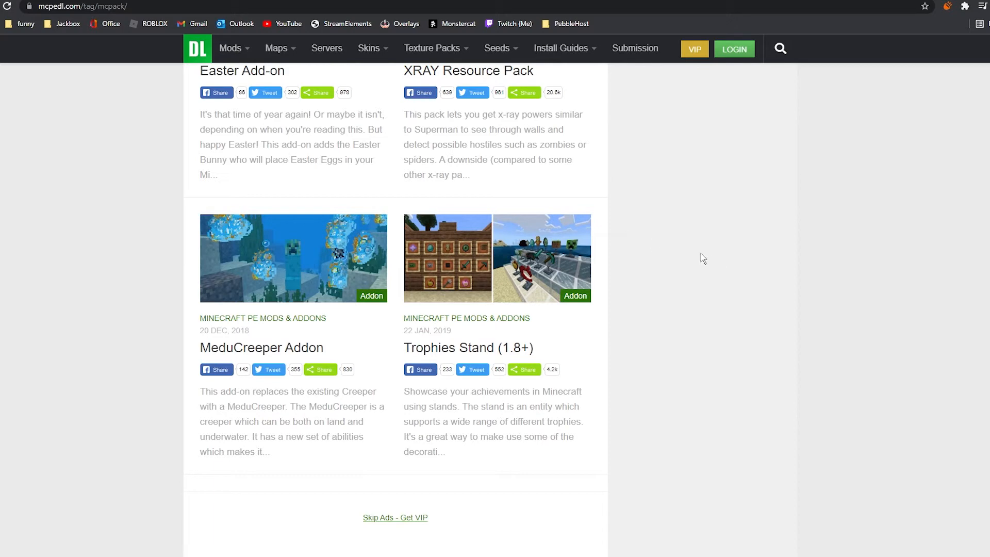
{"action": "mouse_move", "coordinate": [556, 265]}
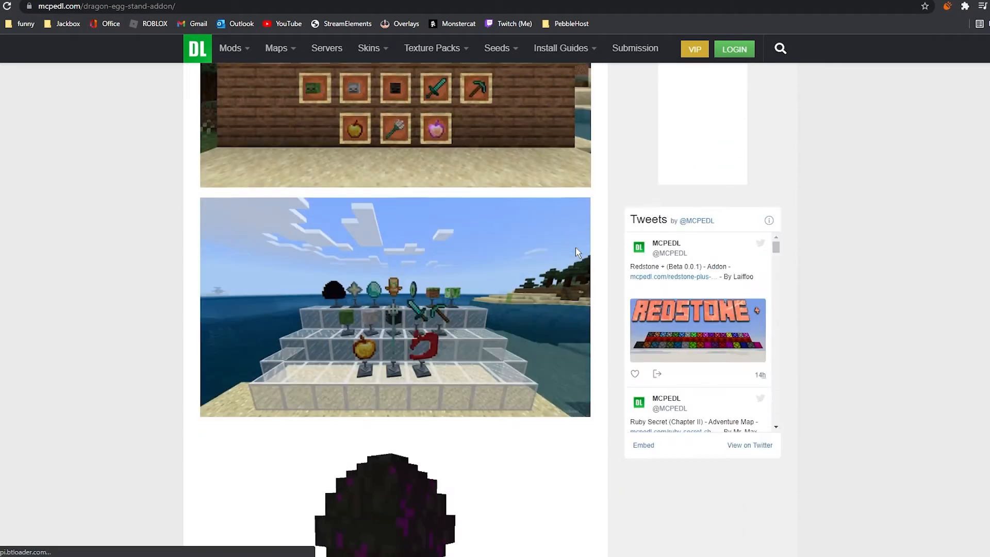
On the Trophies Stand page, follow the 'Download Resources & Behaviors .McAddon' link
{"action": "scroll", "scroll_direction": "down", "scroll_amount": 3}
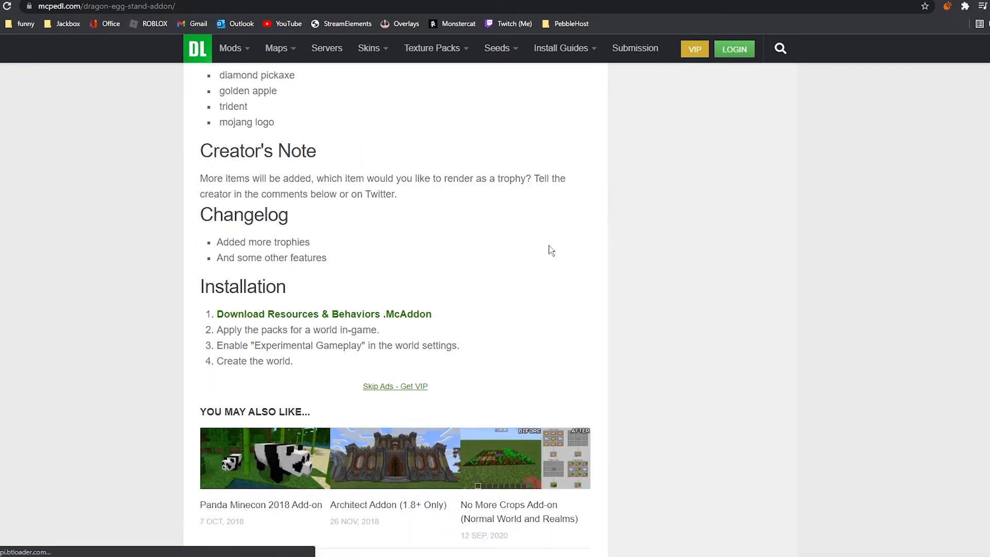
{"action": "mouse_move", "coordinate": [312, 320]}
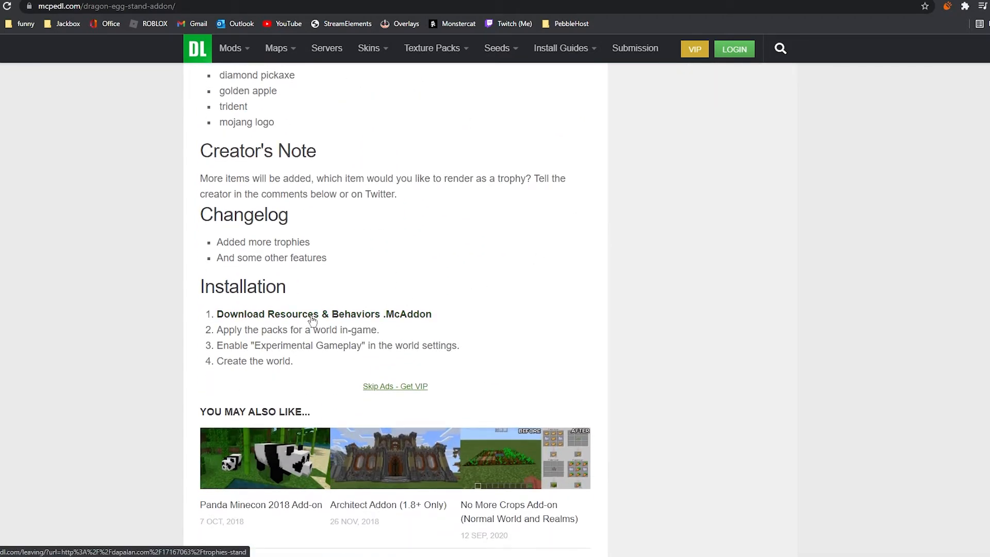
{"action": "left_click", "coordinate": [323, 314]}
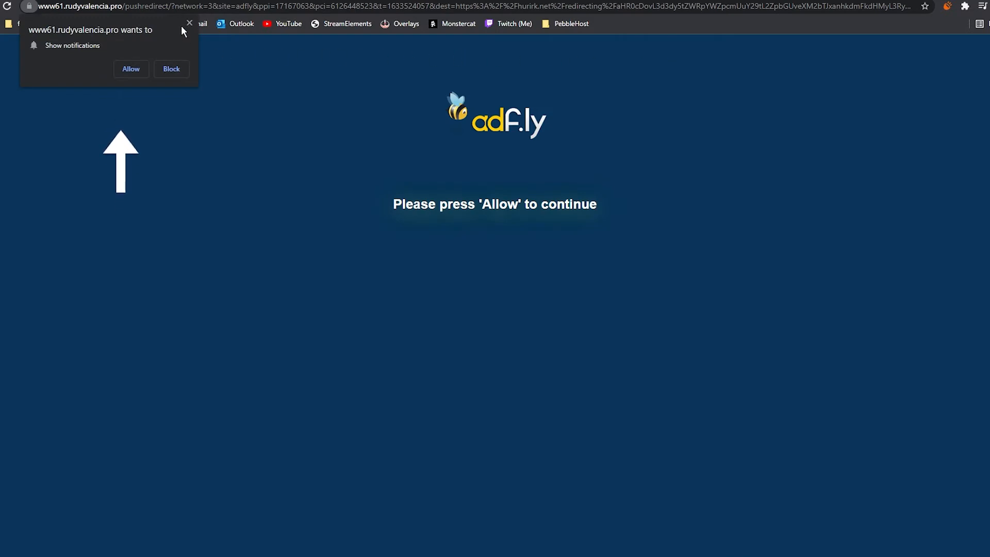
Dismiss the notification prompt and download trophies_stand.mcaddon from MediaFire
{"action": "left_click", "coordinate": [189, 24]}
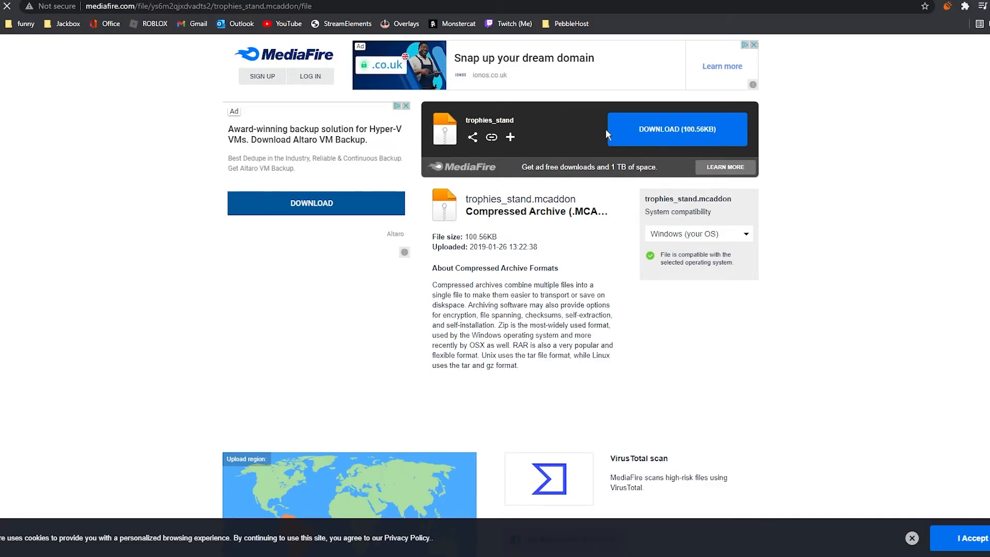
{"action": "mouse_move", "coordinate": [661, 137]}
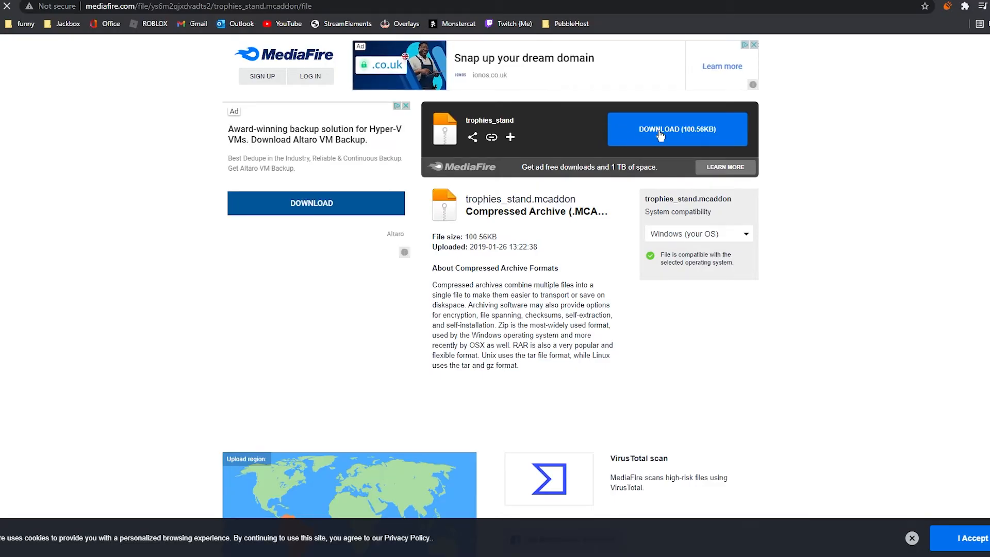
{"action": "left_click", "coordinate": [677, 129]}
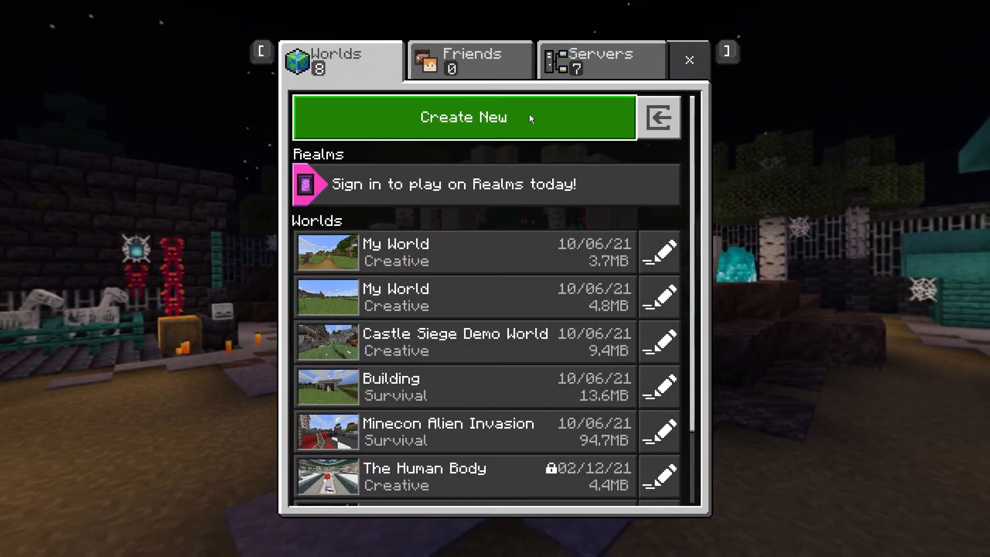
Create a new world with the Trophies Stand behavior pack active and confirm Creative game mode
{"action": "left_click", "coordinate": [464, 116]}
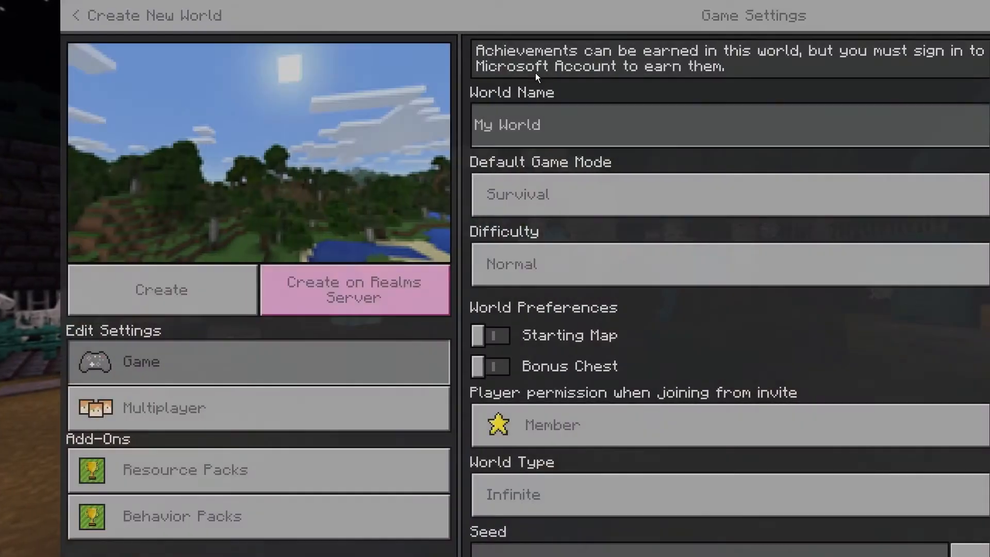
{"action": "left_click", "coordinate": [181, 516]}
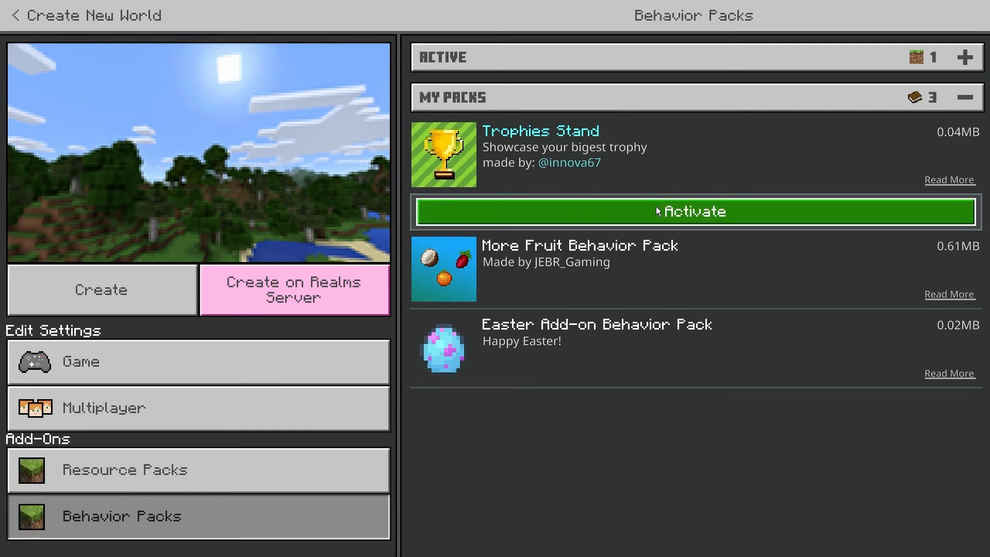
{"action": "left_click", "coordinate": [693, 211]}
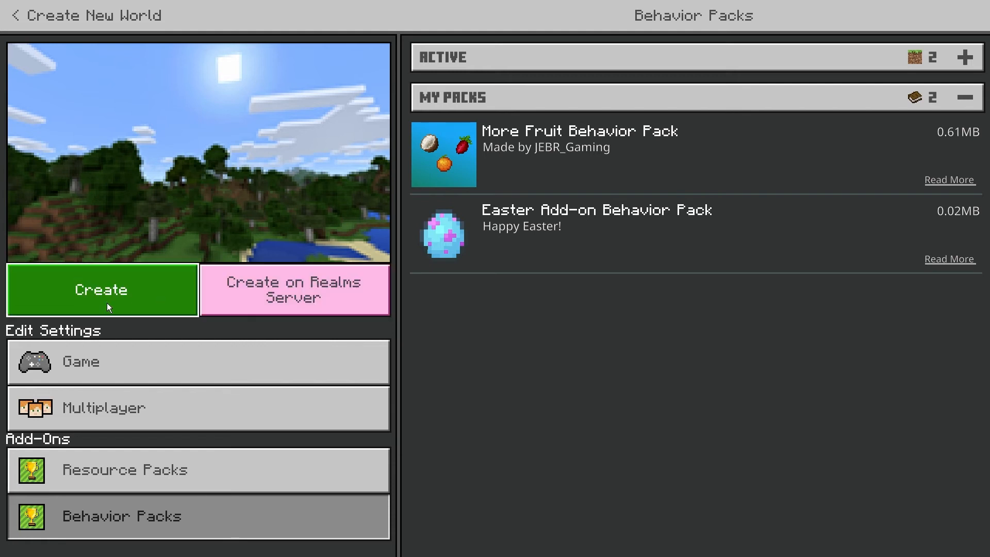
{"action": "left_click", "coordinate": [80, 362]}
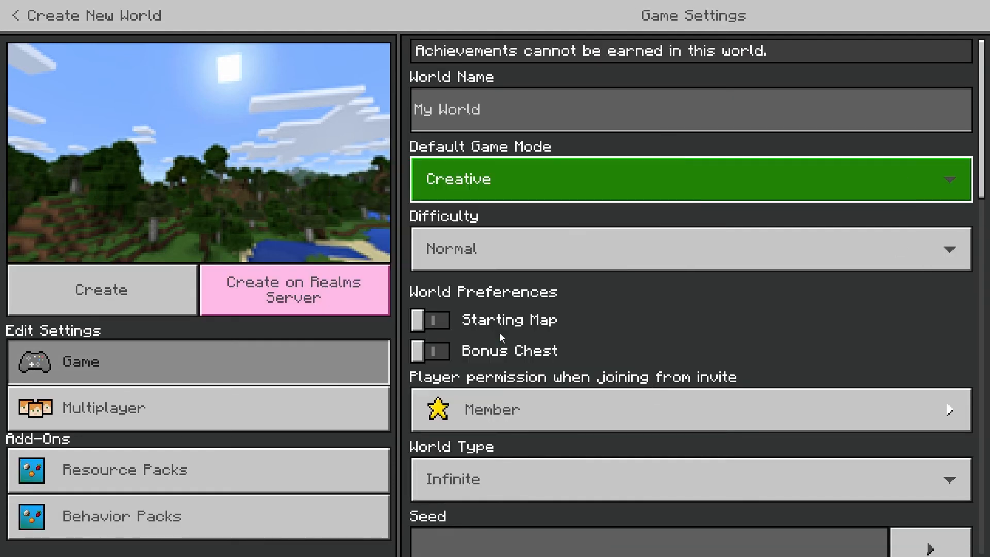